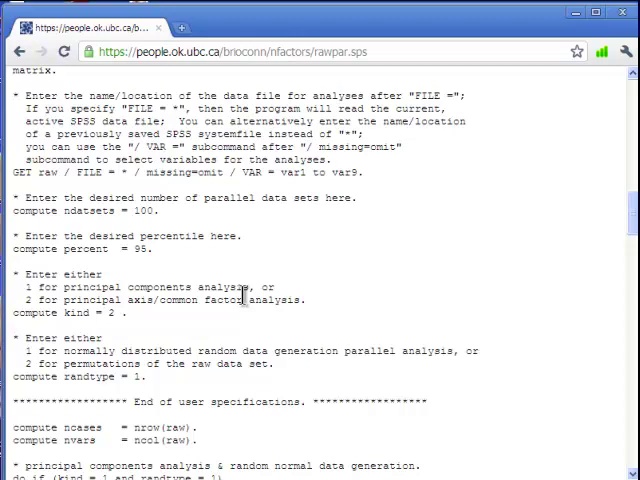
# Scroll through the rawpar.sps page to review the full parallel analysis program before copying it
pyautogui.scroll(-3)
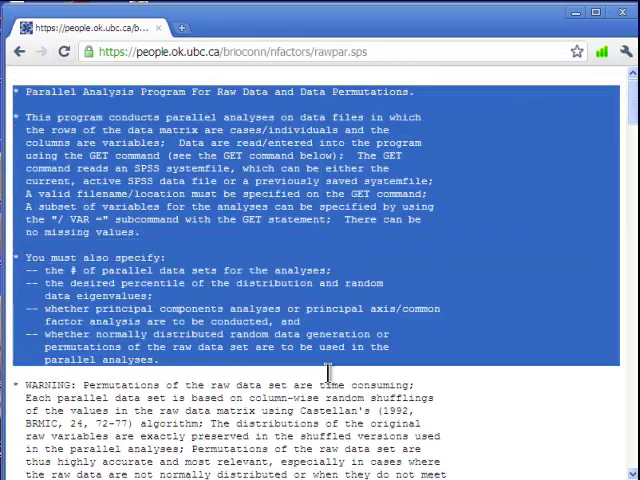
pyautogui.scroll(-3)
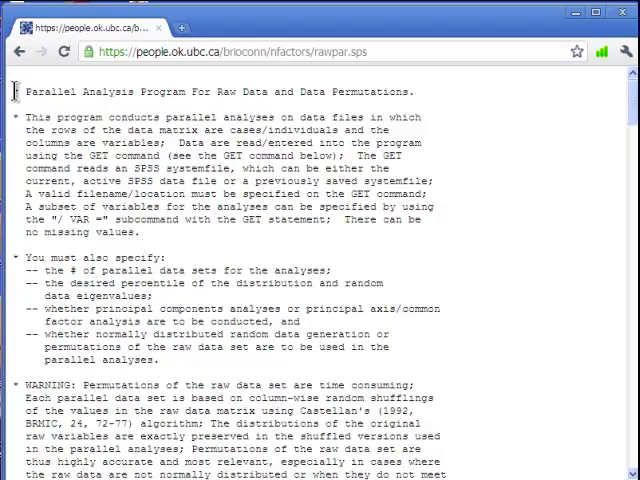
pyautogui.scroll(-3)
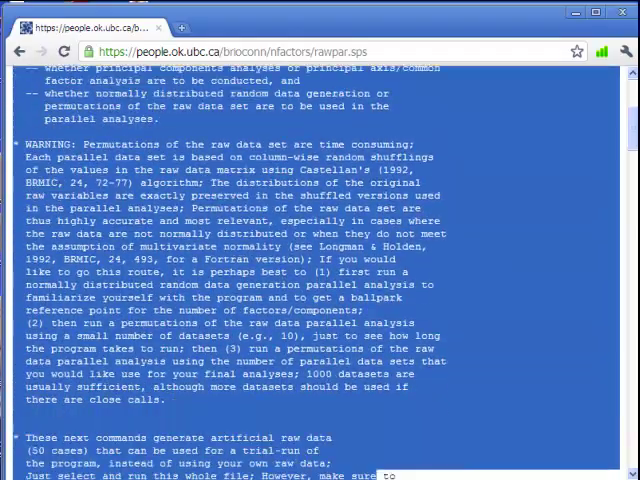
pyautogui.scroll(-3)
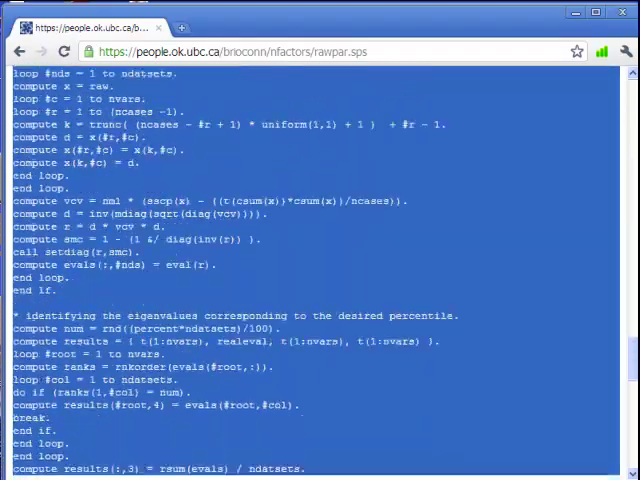
pyautogui.scroll(-3)
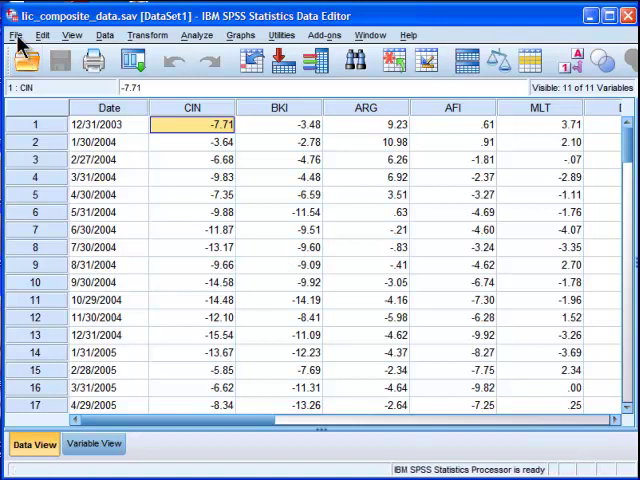
# Create a new syntax document via File > New > Syntax to hold the pasted program
pyautogui.click(16, 36)
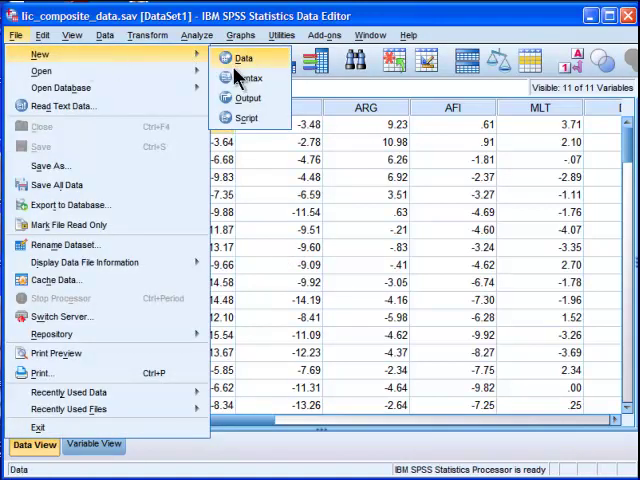
pyautogui.click(246, 78)
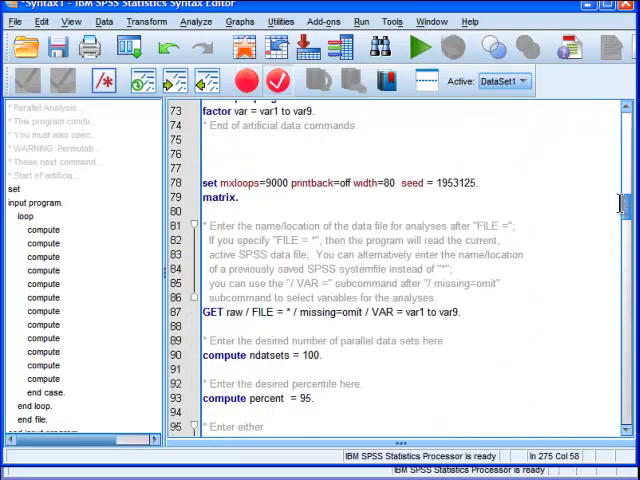
# Locate and delete the artificial data commands block between its Start and End markers
pyautogui.scroll(3)
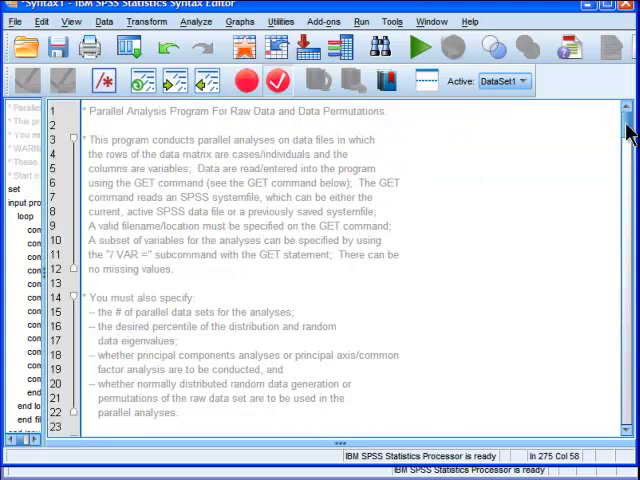
pyautogui.scroll(-3)
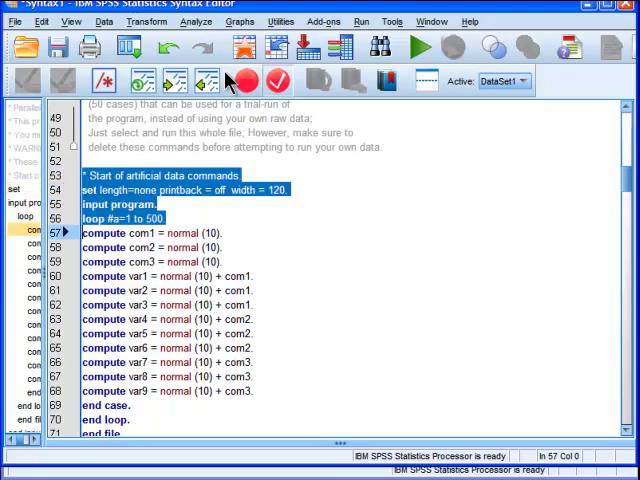
pyautogui.scroll(-3)
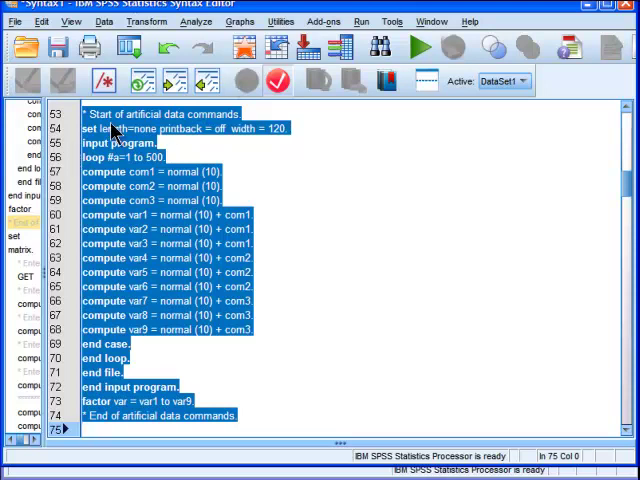
pyautogui.moveTo(204, 120)
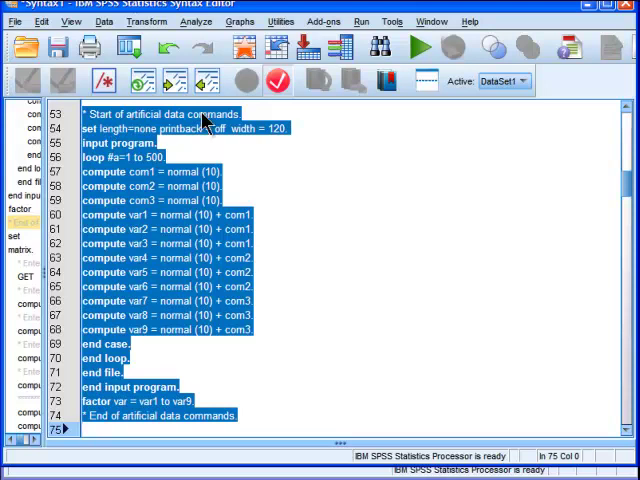
pyautogui.moveTo(118, 304)
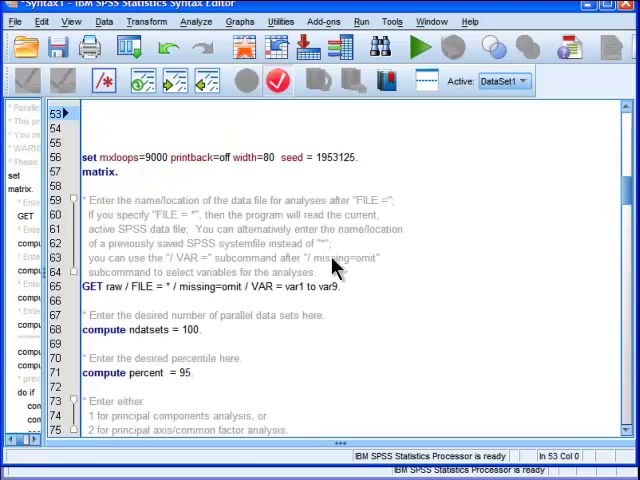
pyautogui.scroll(3)
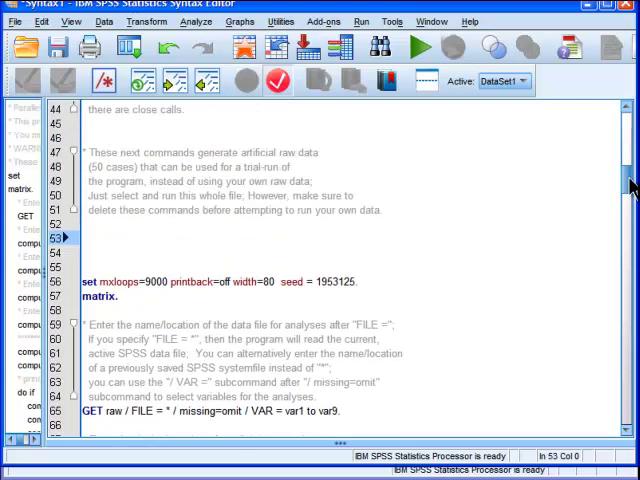
pyautogui.scroll(-3)
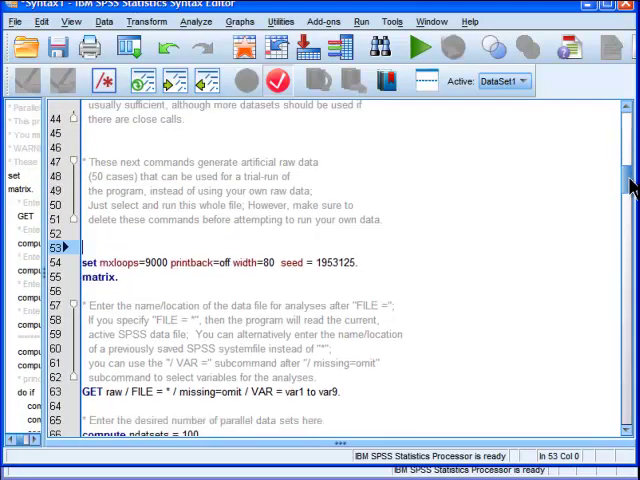
pyautogui.scroll(-3)
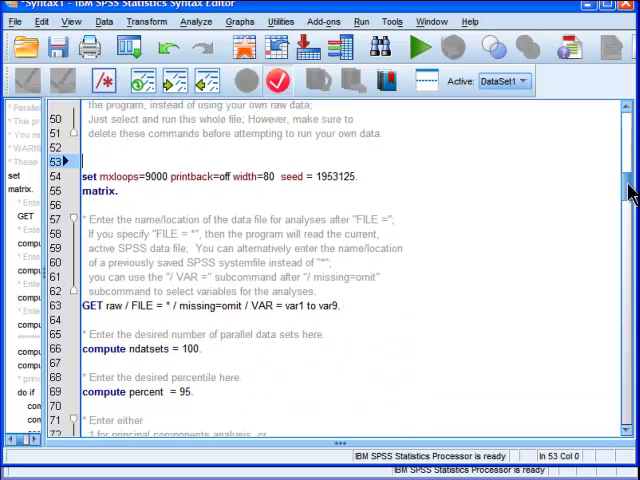
# Set ndatsets to 1000 and kind to 2 for principal axis factoring in the syntax
pyautogui.scroll(-3)
pyautogui.write('0')
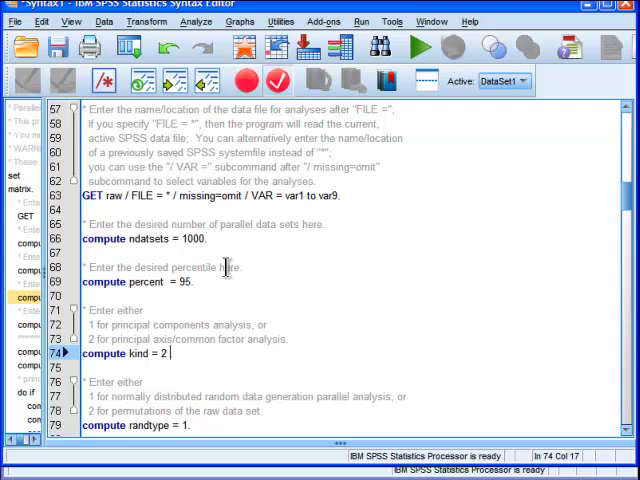
pyautogui.doubleClick(160, 352)
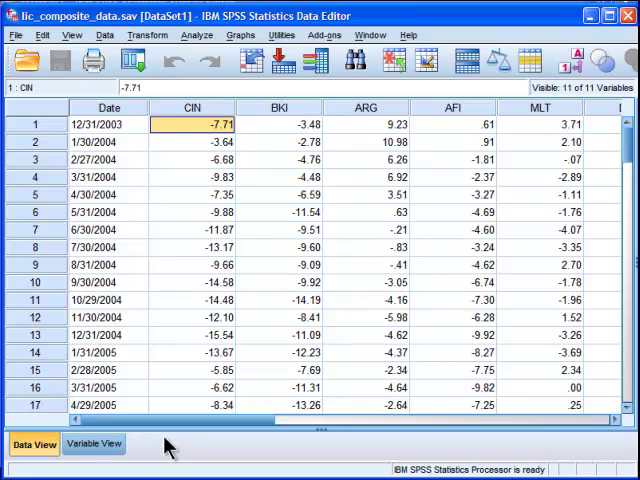
pyautogui.moveTo(620, 430)
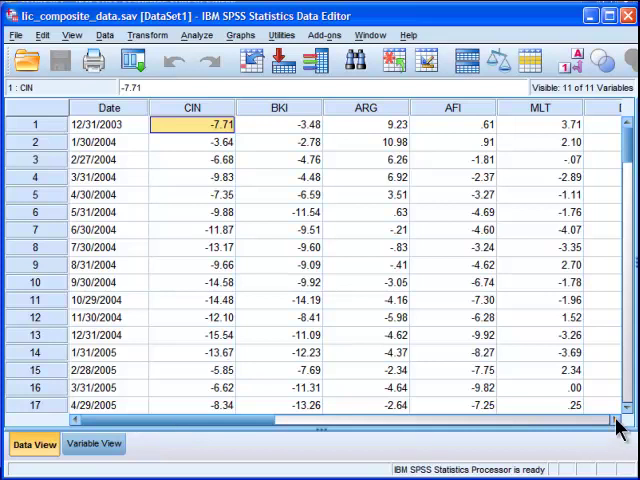
pyautogui.hscroll(3)
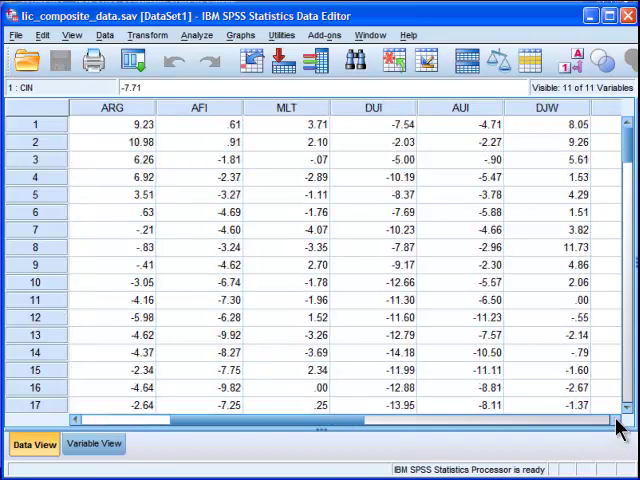
pyautogui.click(396, 404)
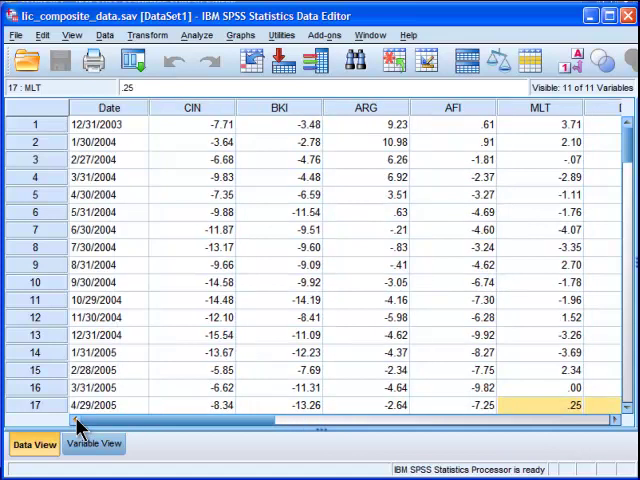
pyautogui.moveTo(204, 126)
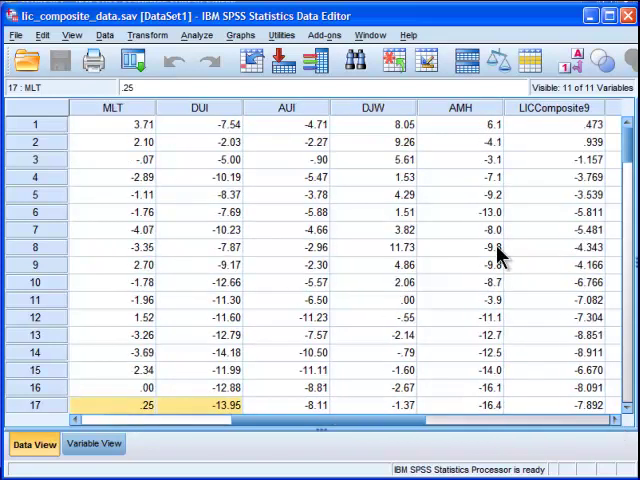
pyautogui.click(460, 108)
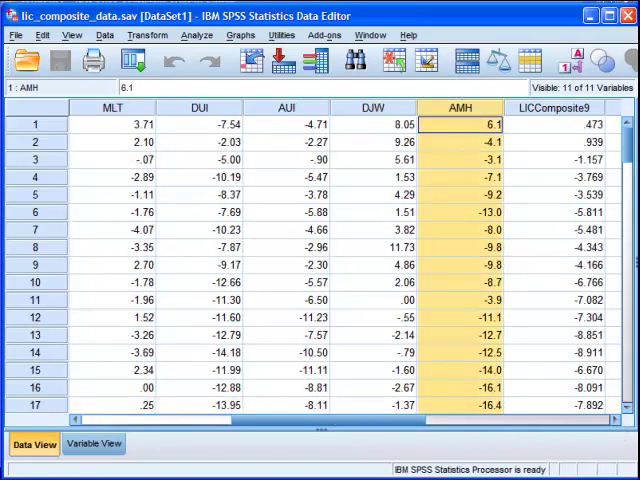